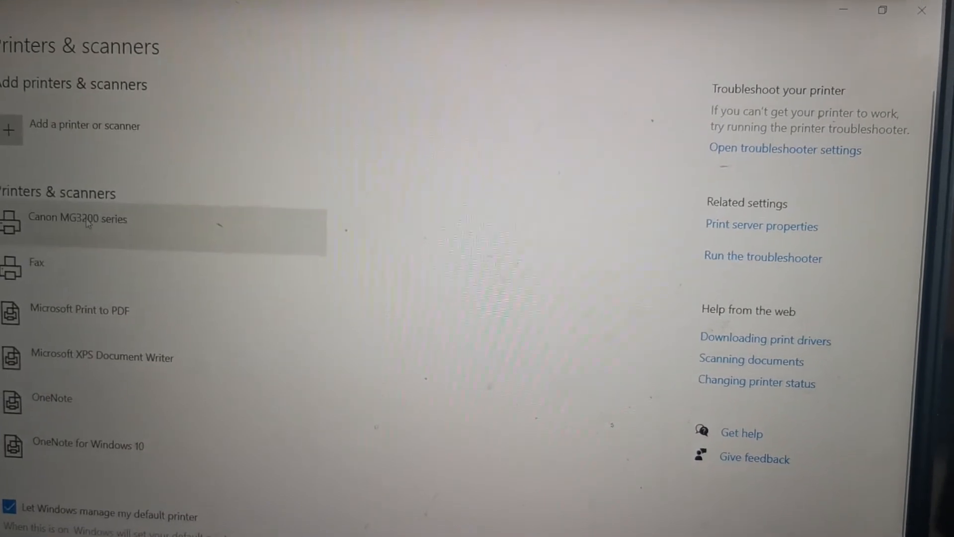
# Step: Select the Canon MG3200 series printer to reach its management page
pyautogui.click(79, 219)
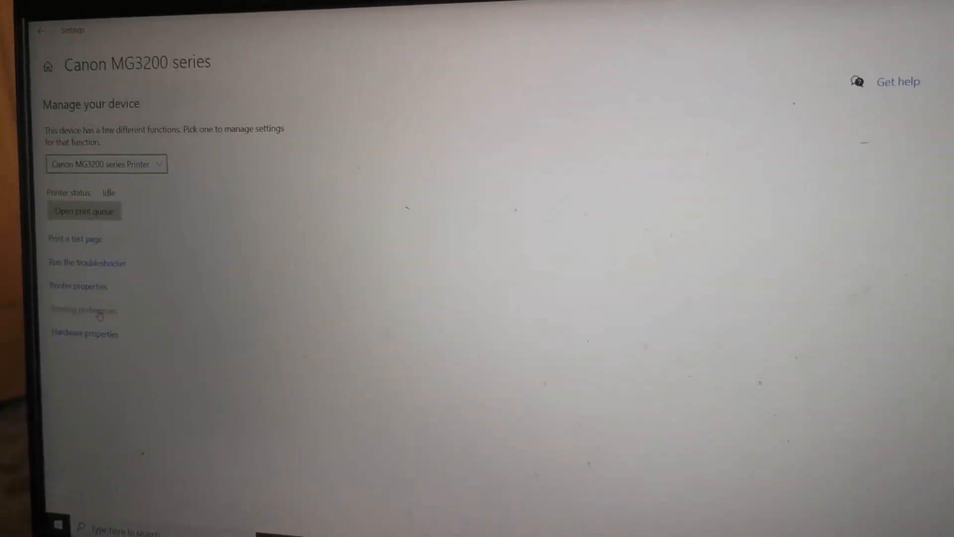
# Step: Enable Grayscale Printing and Always Print with Current Settings, then apply and confirm
pyautogui.click(82, 310)
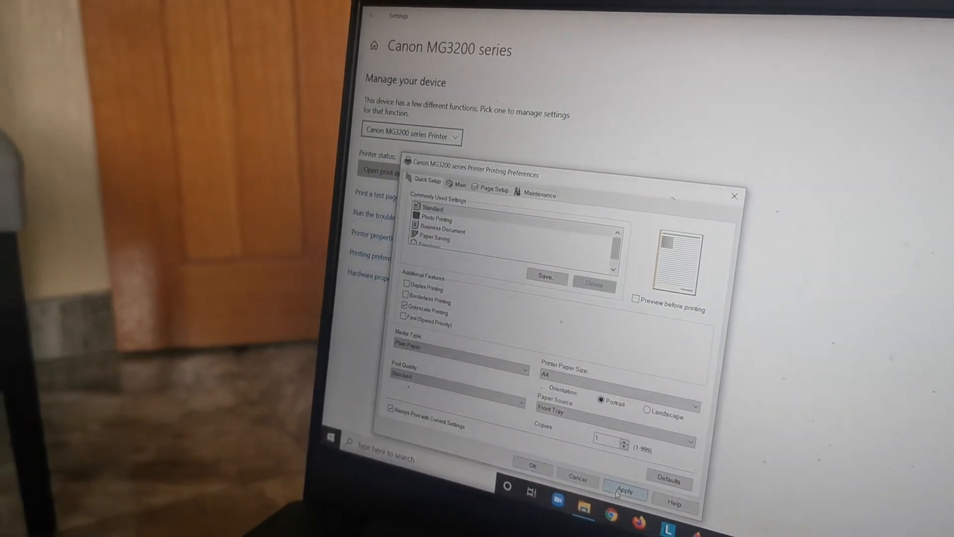
pyautogui.click(623, 492)
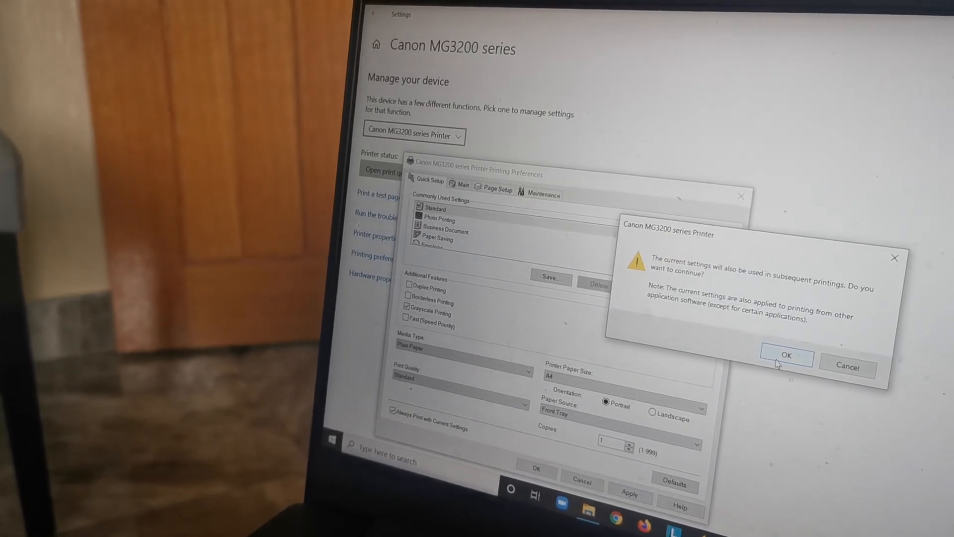
pyautogui.click(786, 355)
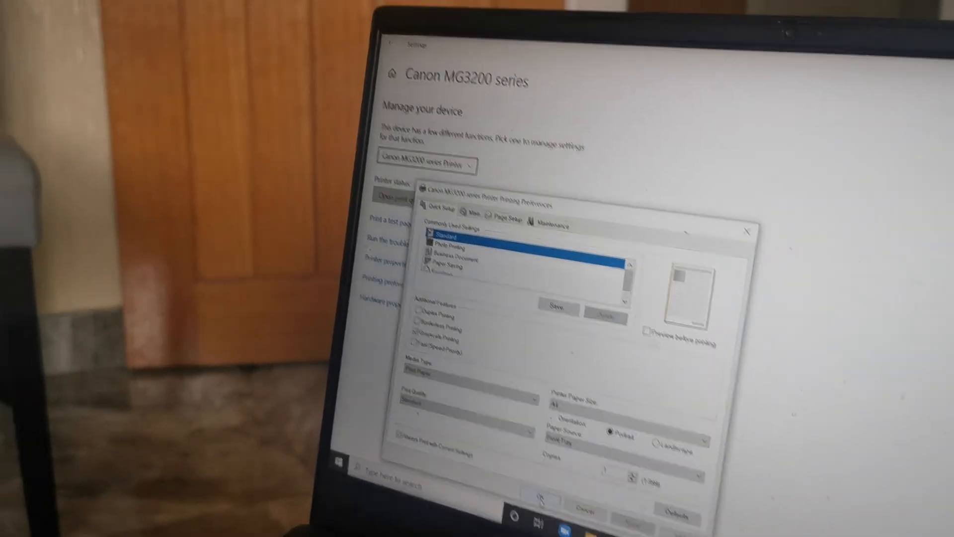